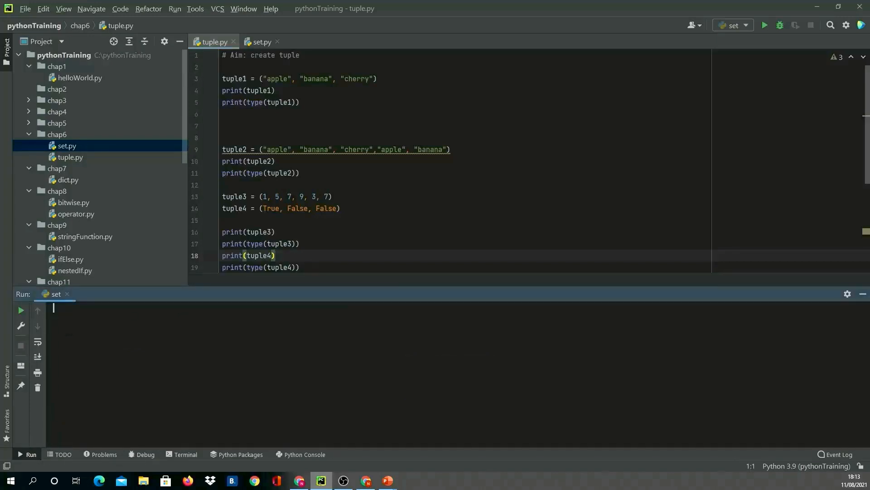
Run tuple.py from the editor context menu, printing each tuple, its type, and index and count 2
left_click(449, 149)
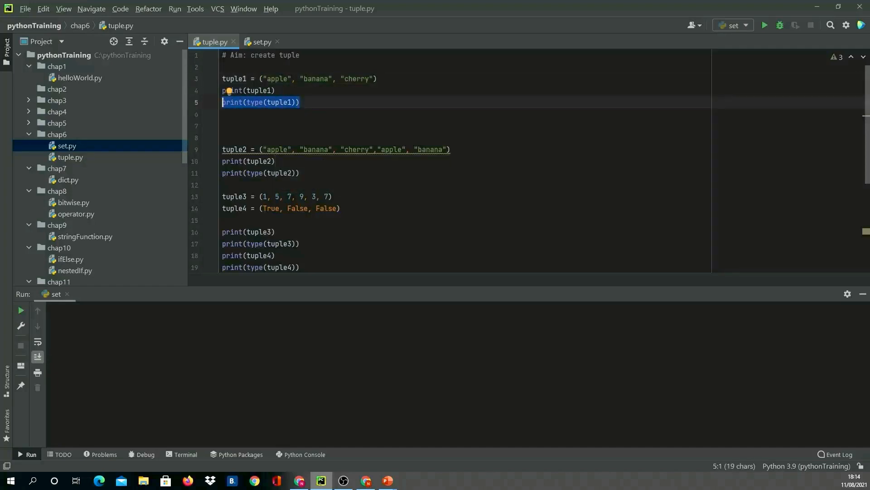
left_click(449, 149)
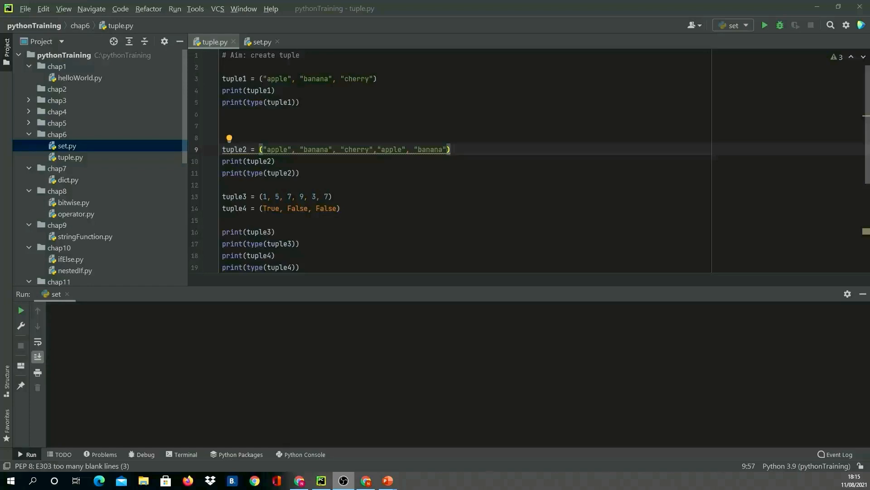
scroll("down", 3)
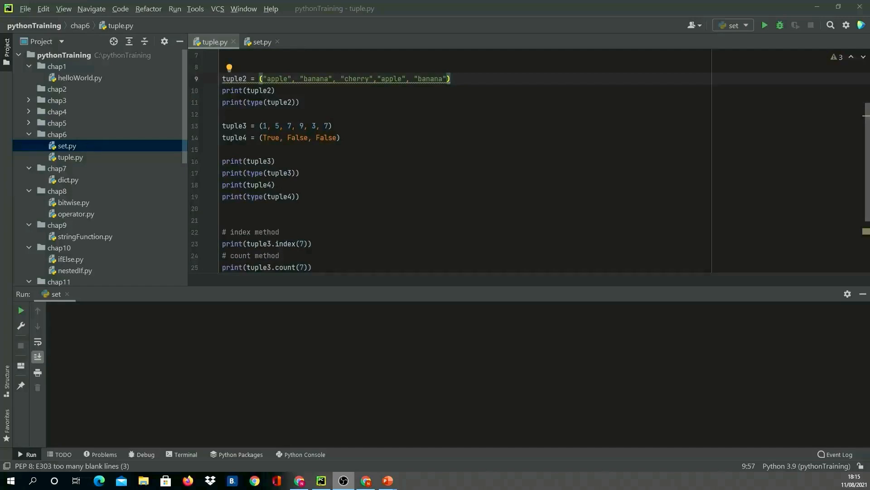
scroll("down", 3)
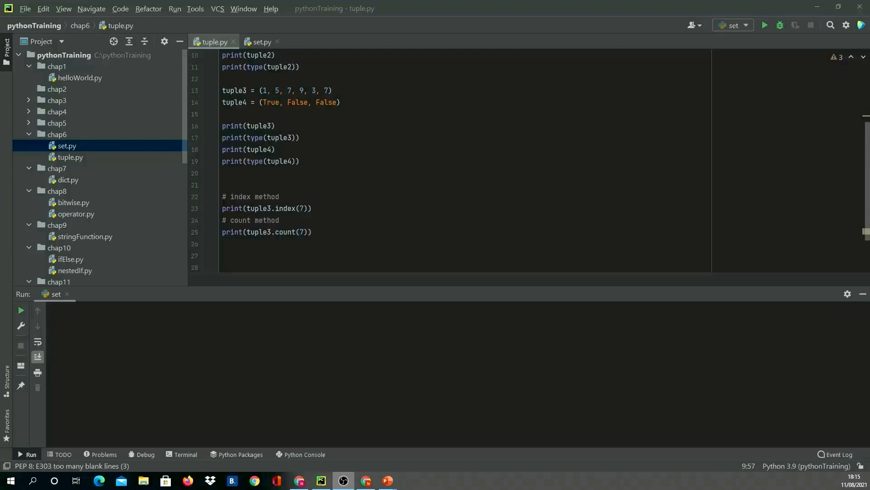
right_click(250, 196)
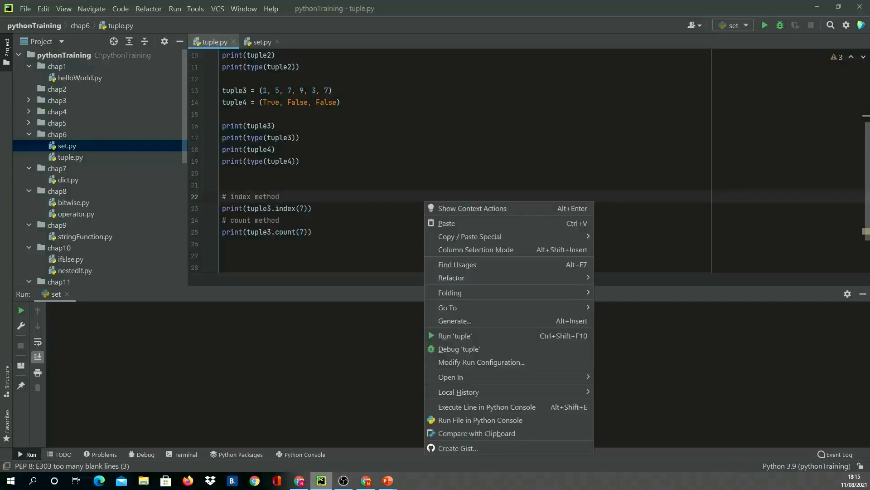
left_click(454, 336)
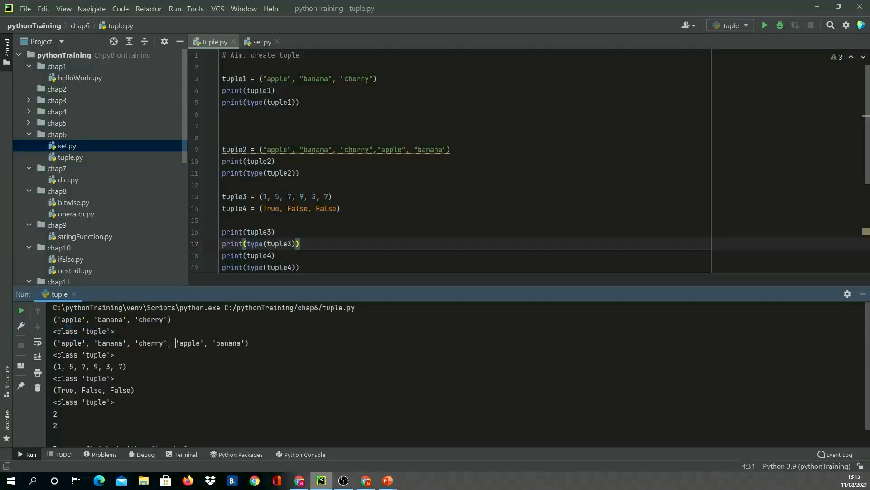
triple_click(150, 343)
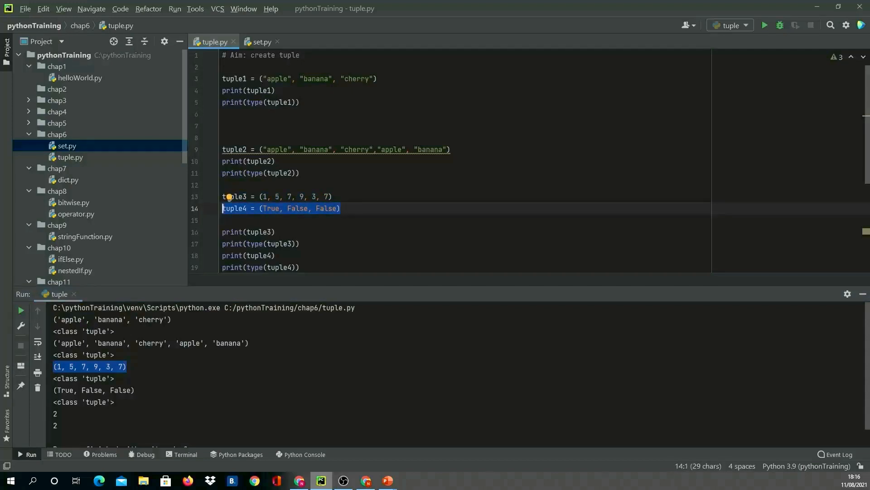
left_click(135, 390)
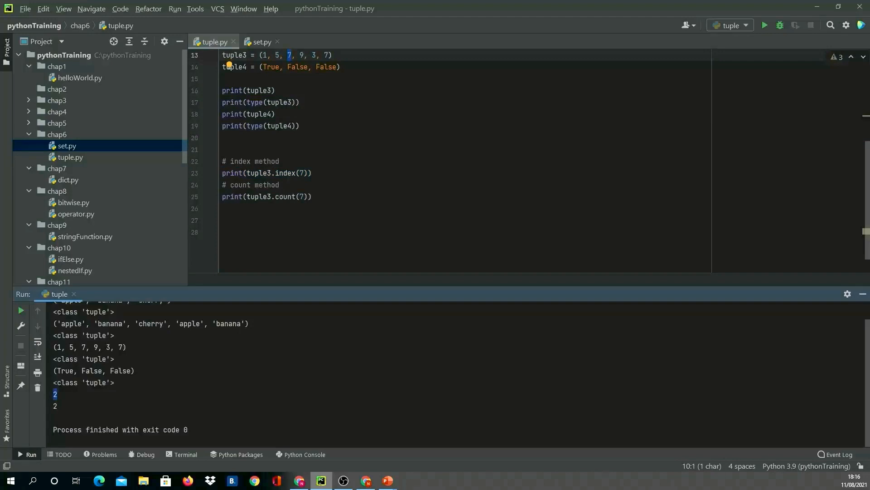
triple_click(267, 196)
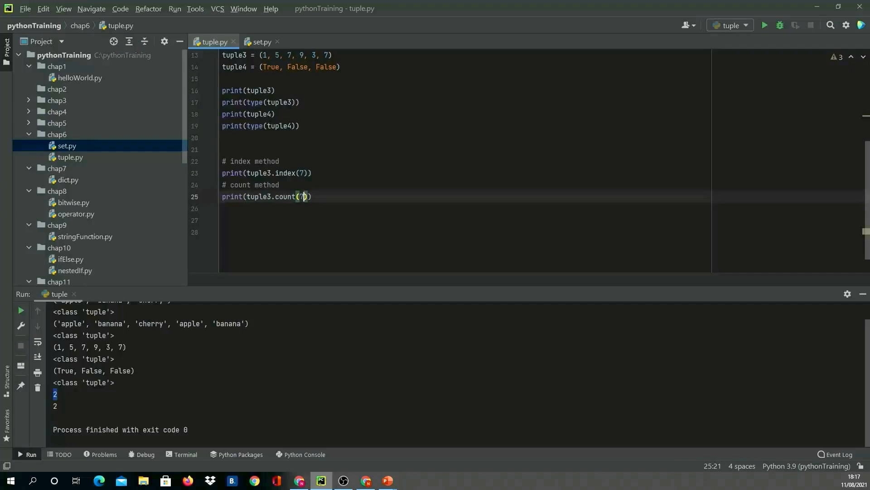
type("9")
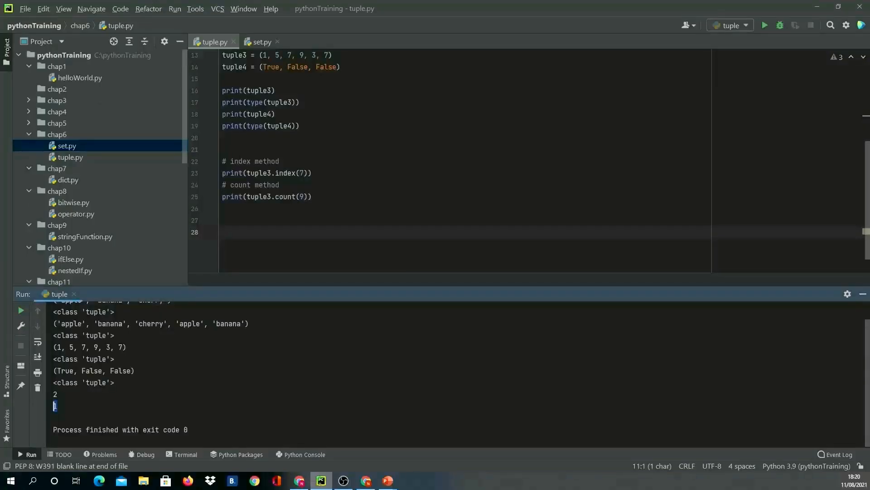
Switch to set.py and select code in the set3.add(8), set4 and set3.clear() examples
left_click(259, 42)
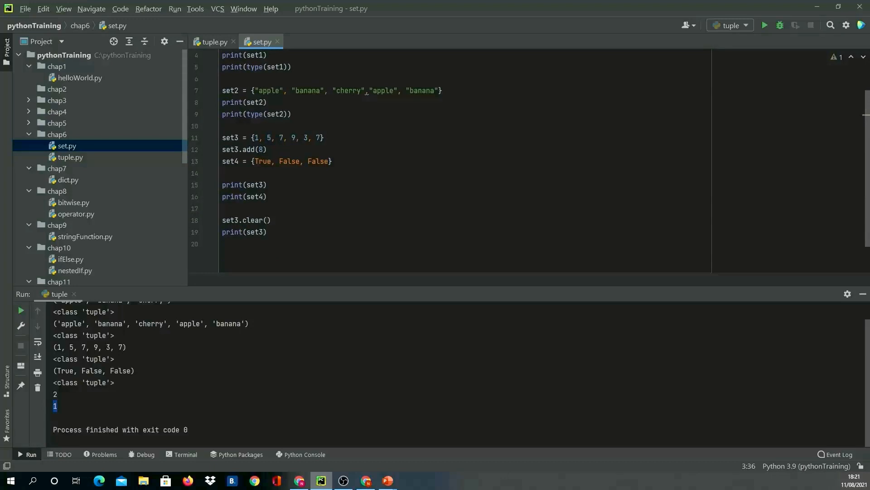
left_click_drag(242, 137, 325, 138)
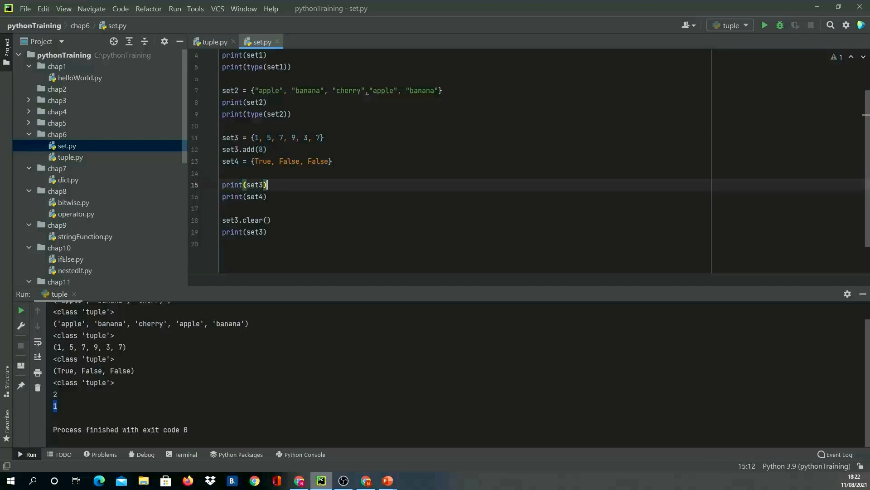
double_click(318, 161)
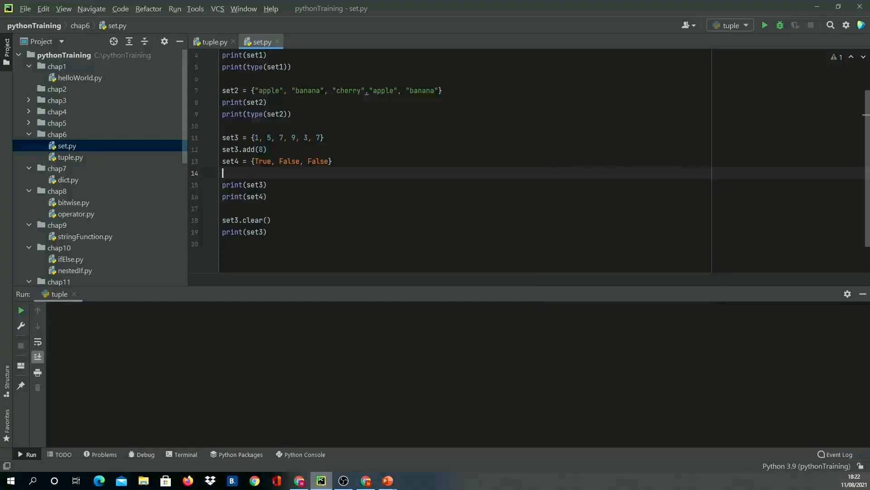
Run set.py, printing {1, 3, 5, 7, 8, 9}, {False, True} and an empty set()
left_click(764, 25)
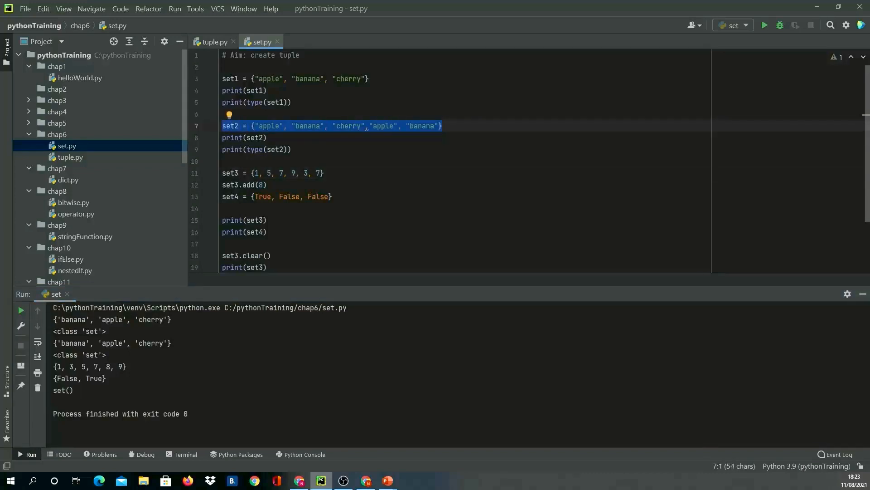
left_click(266, 185)
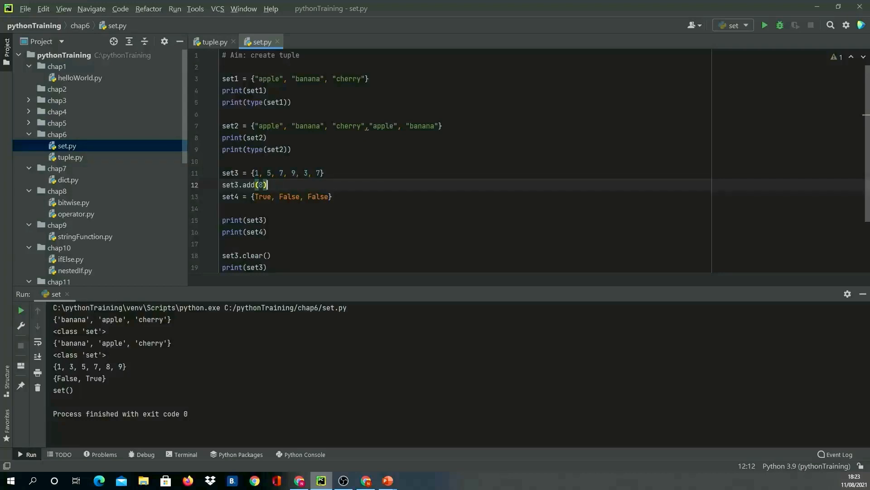
triple_click(111, 343)
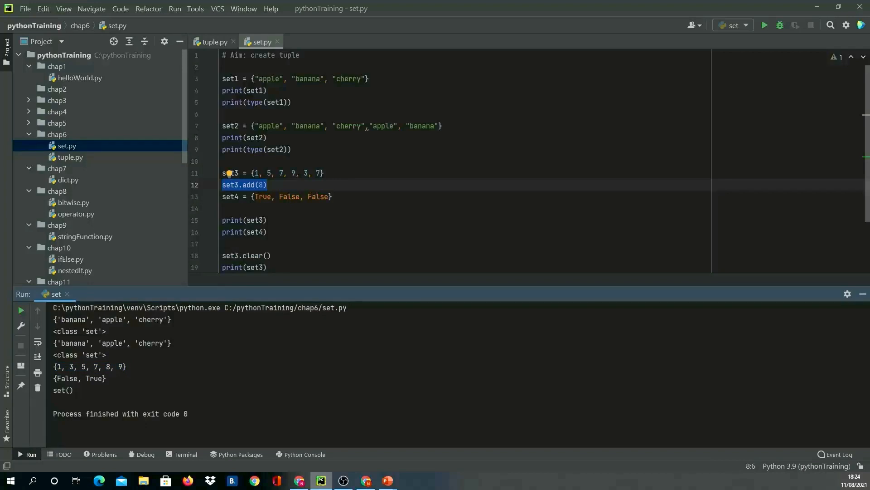
left_click(267, 220)
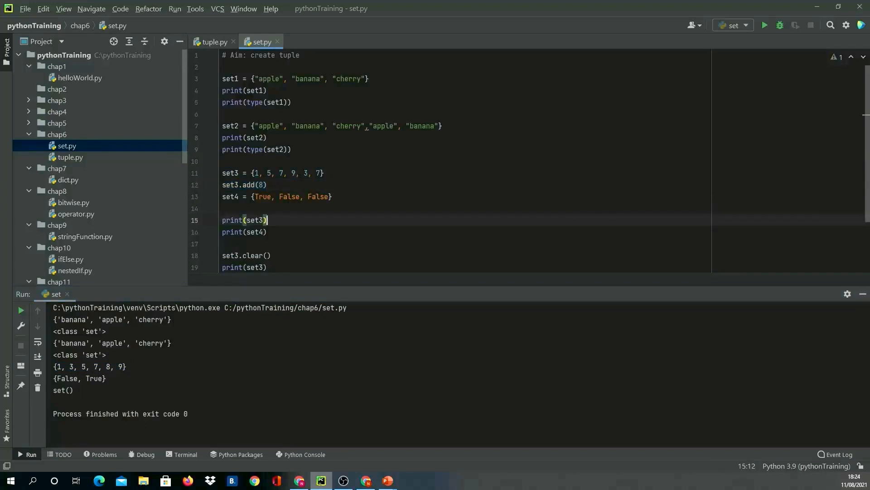
scroll("down", 3)
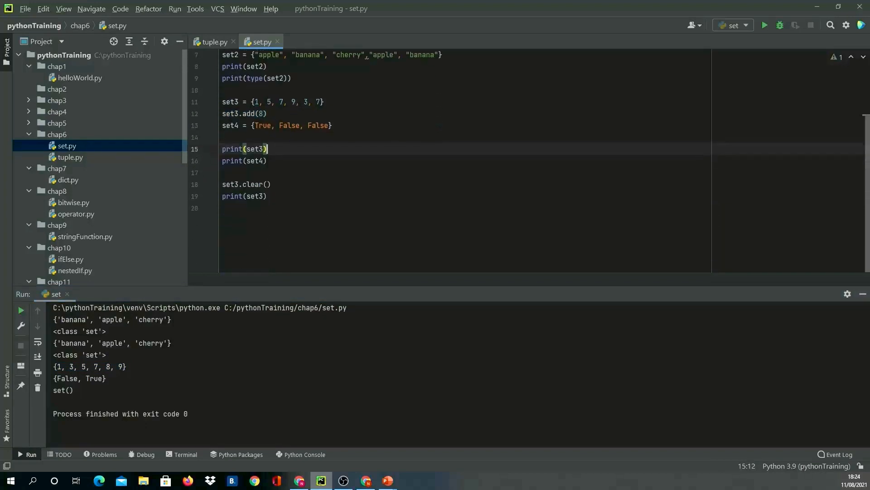